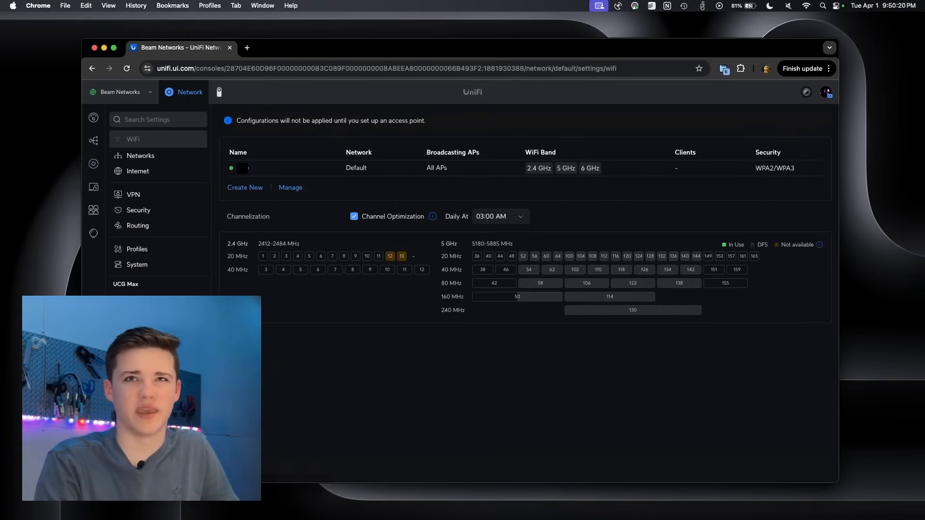
Install the Talk application from the console's system updates page.
click(137, 264)
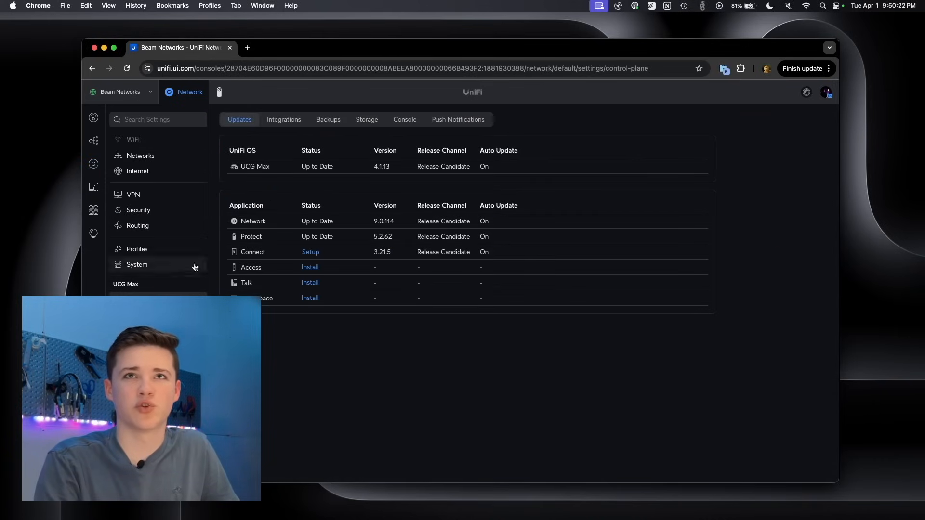
mouse_move(263, 289)
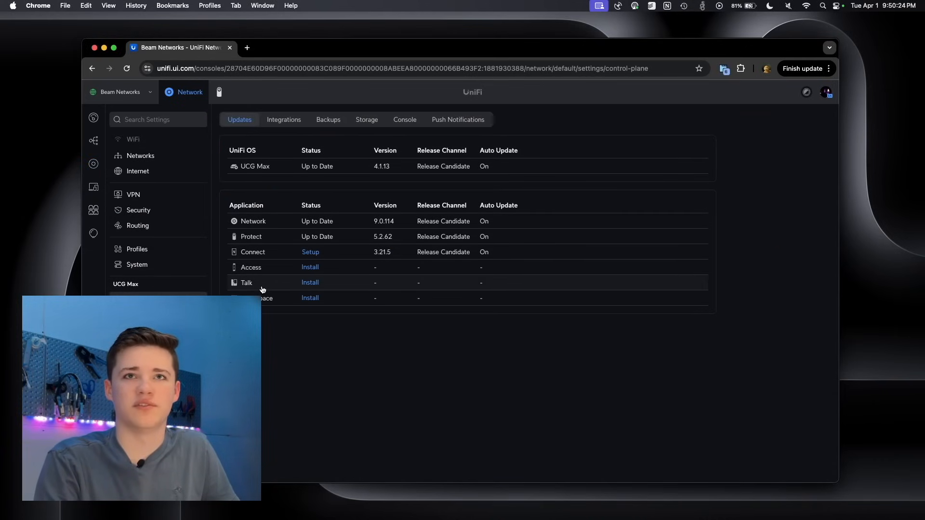
click(310, 282)
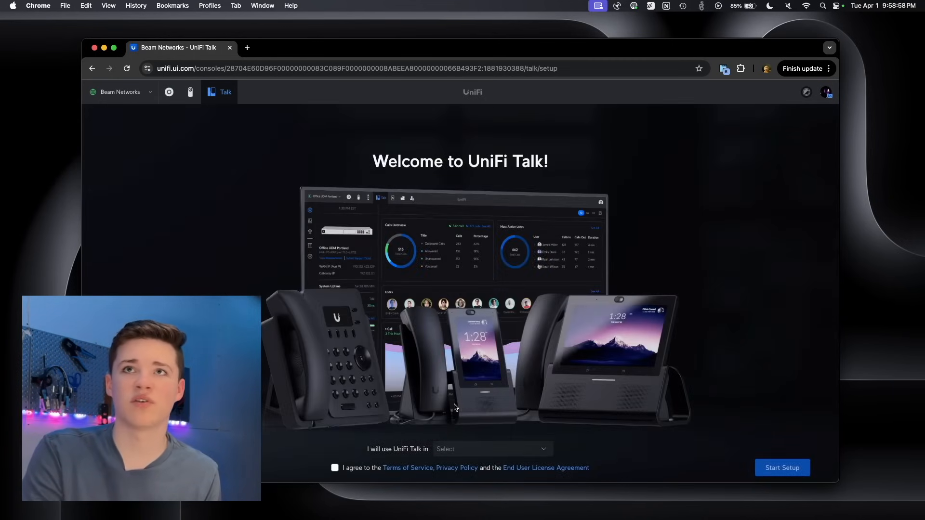
Start Talk setup, decline migrating previous numbers, and continue to Setup Device(s).
click(493, 449)
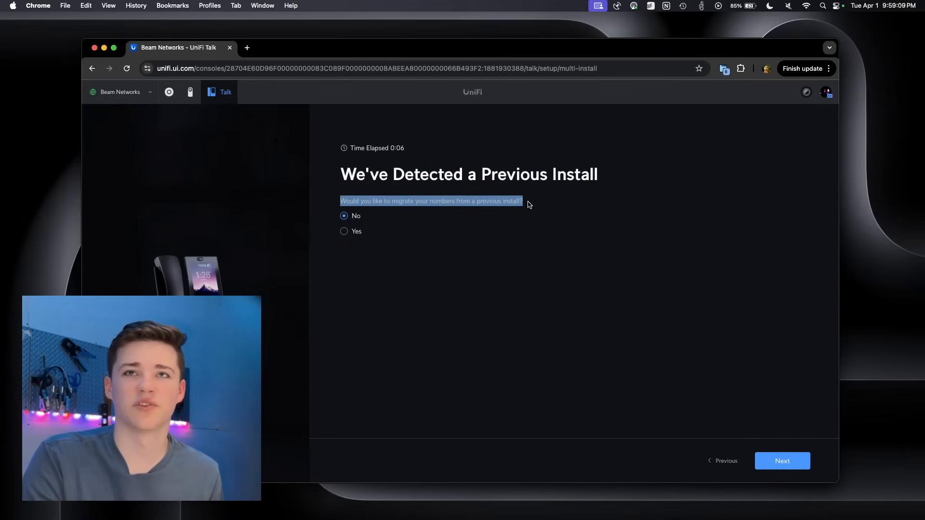
click(783, 461)
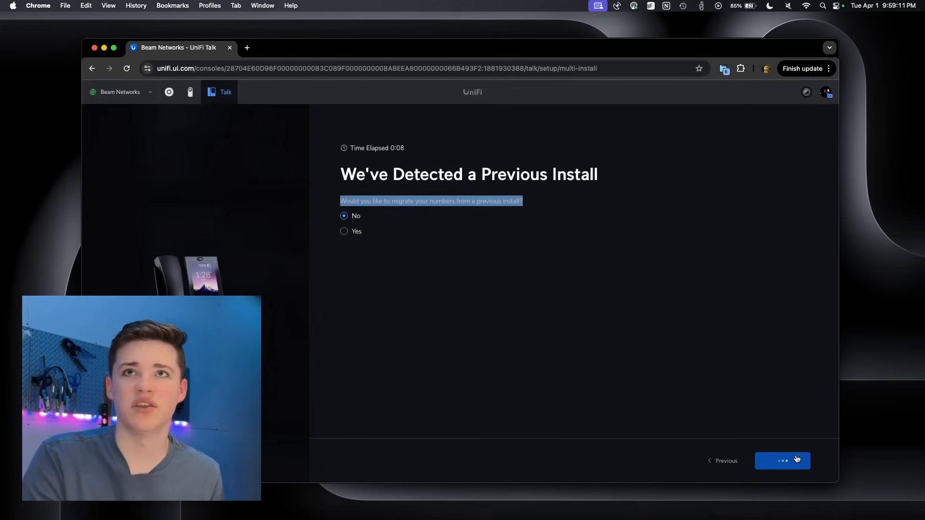
click(783, 460)
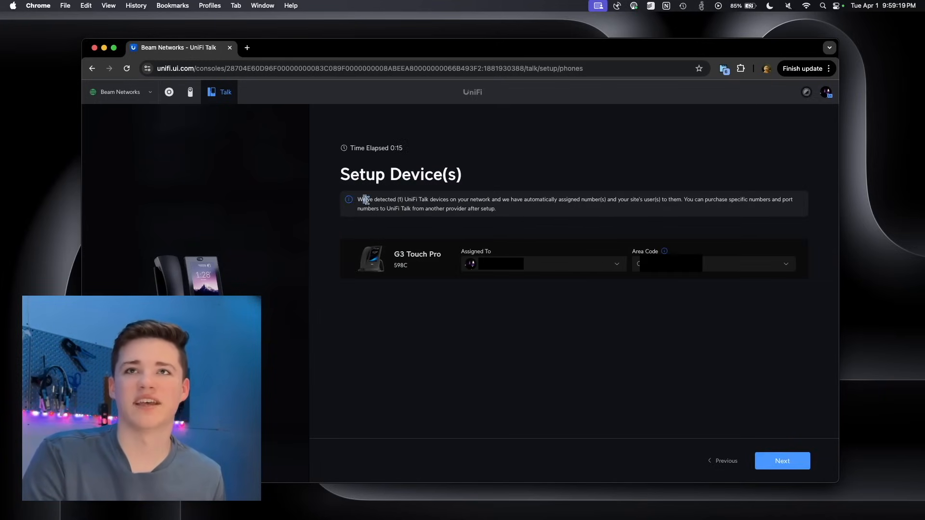
Highlight the notice about the detected G3 Touch Pro device.
drag(362, 200, 569, 199)
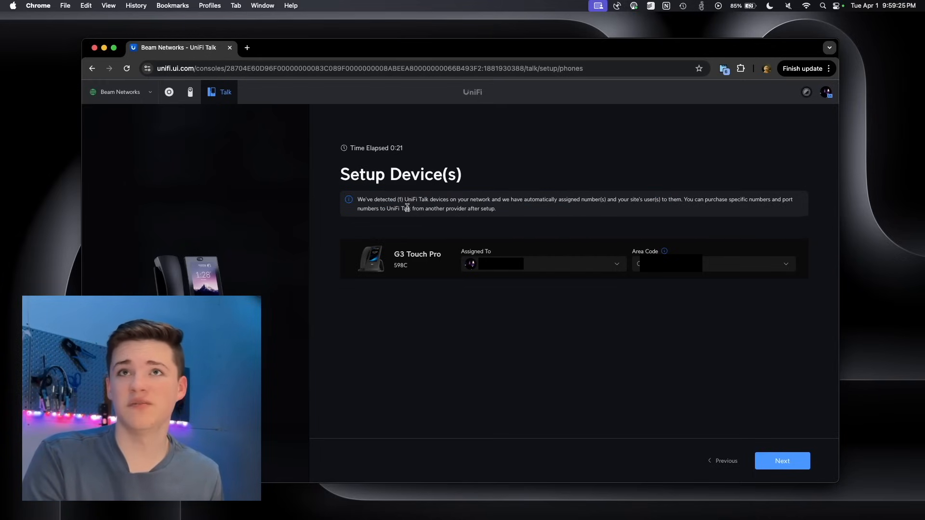
drag(386, 208, 446, 208)
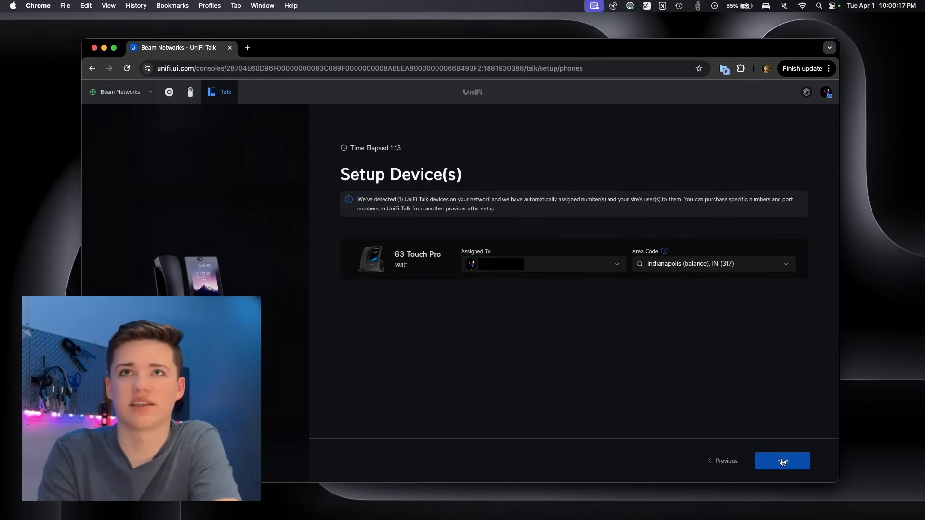
Confirm the Indianapolis (317) area code and continue to Select Plan.
click(783, 461)
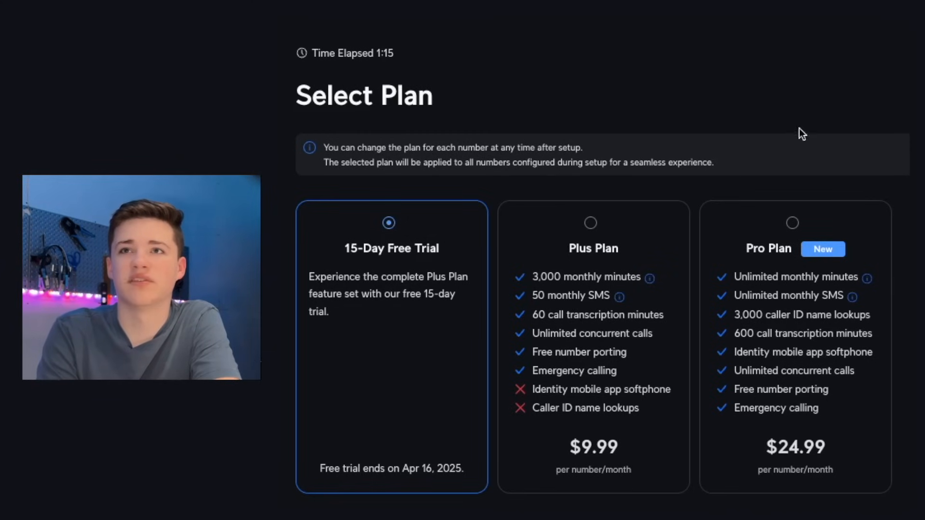
mouse_move(601, 232)
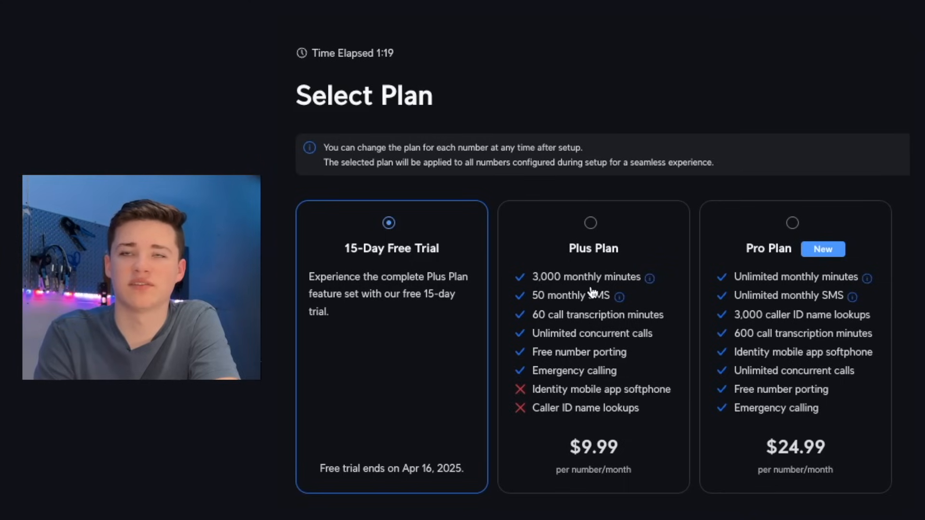
mouse_move(595, 306)
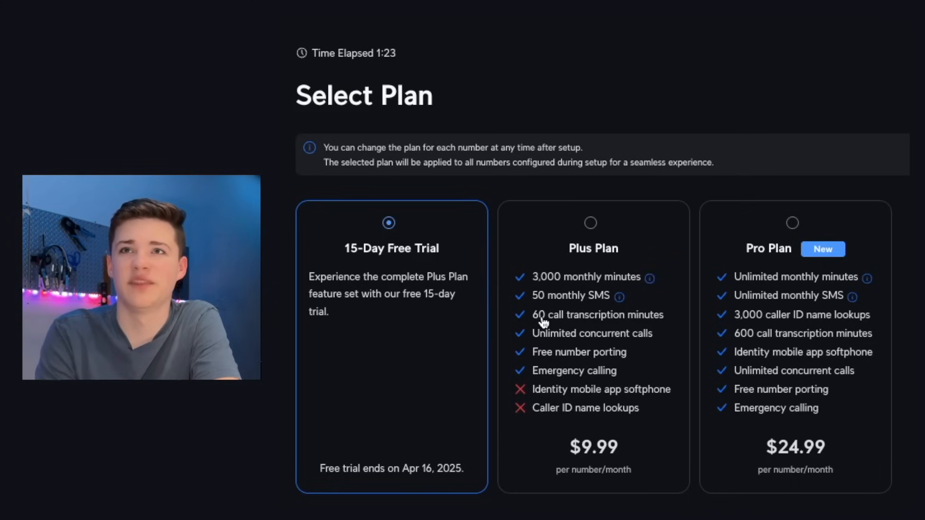
mouse_move(605, 351)
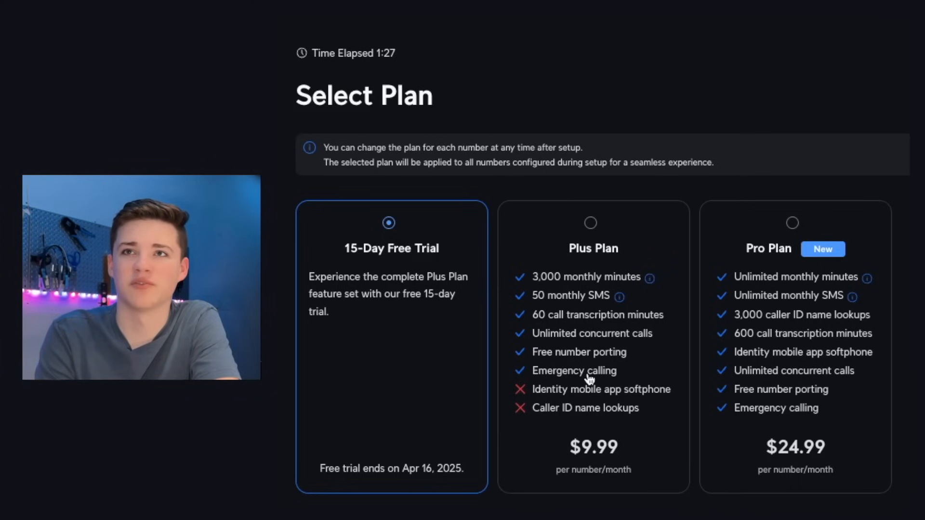
mouse_move(608, 405)
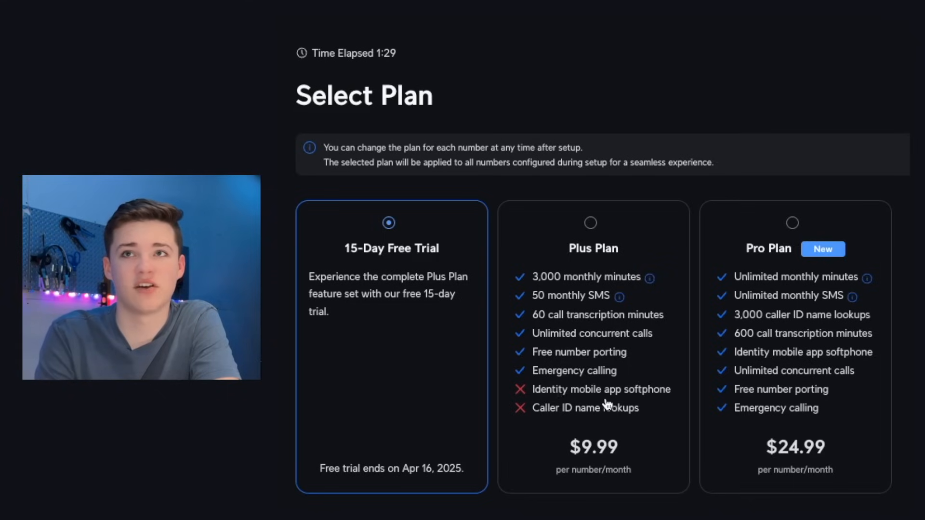
mouse_move(603, 422)
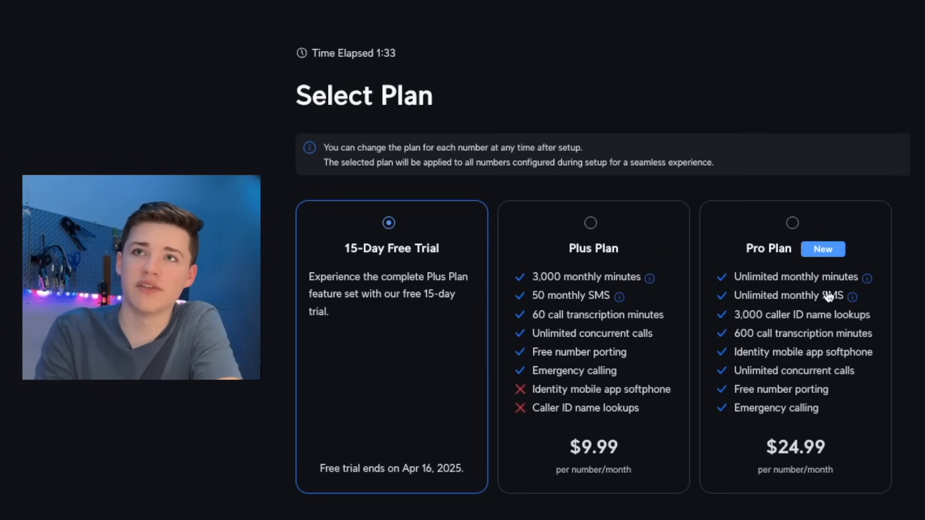
mouse_move(776, 319)
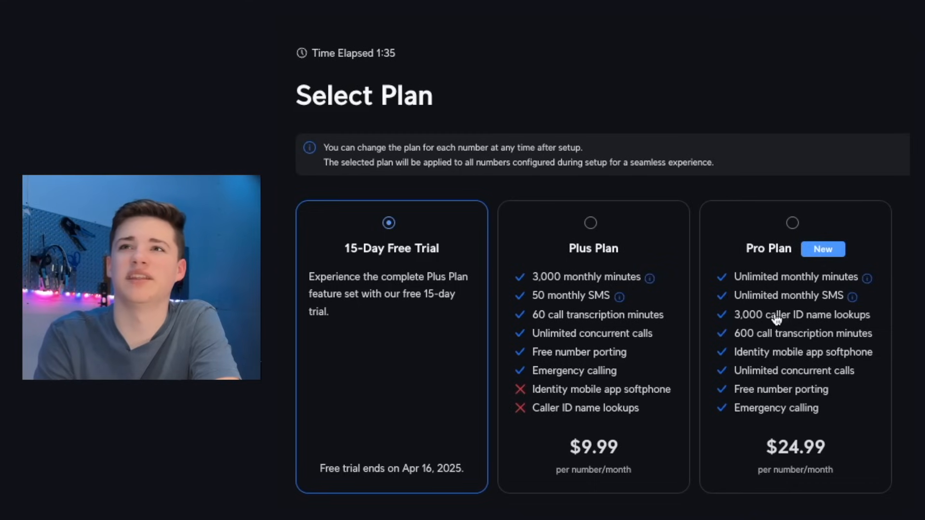
mouse_move(857, 343)
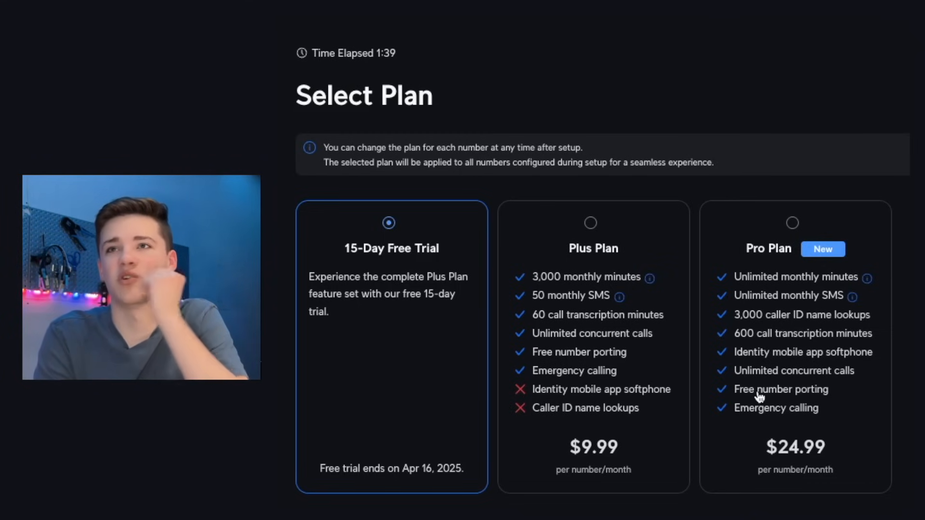
mouse_move(497, 403)
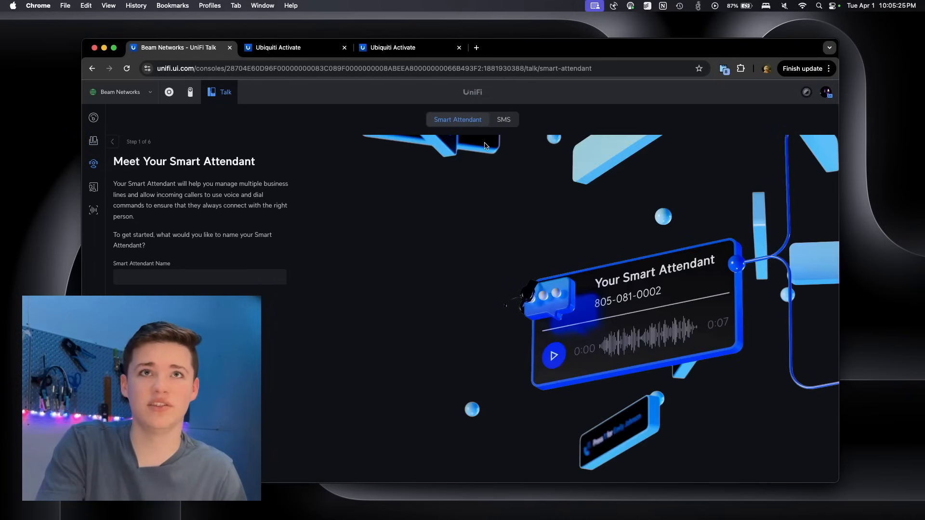
mouse_move(493, 134)
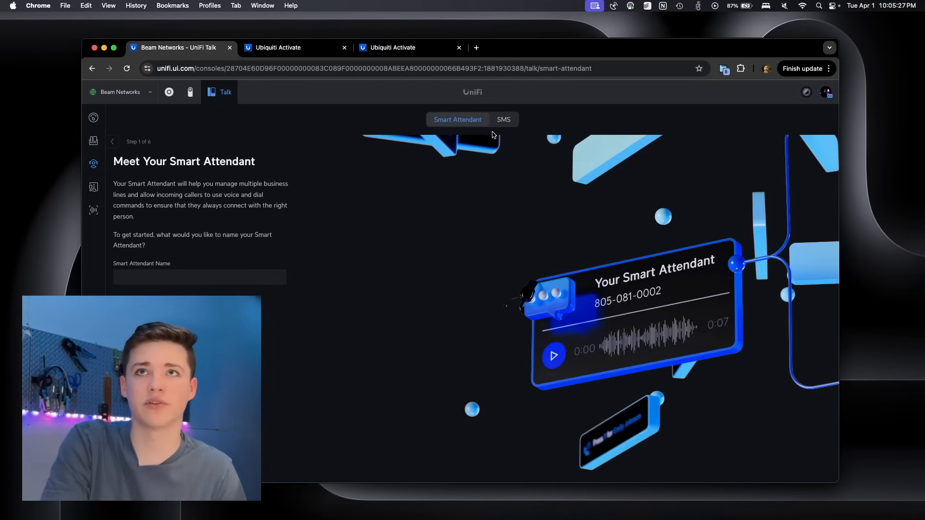
View the SMS conversations, then the call history with today's 10:04 PM call.
click(504, 120)
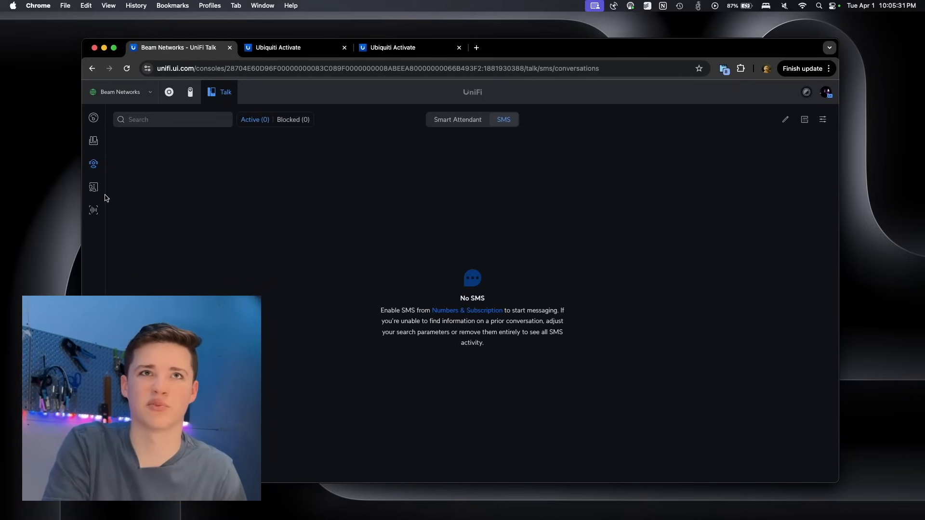
click(93, 187)
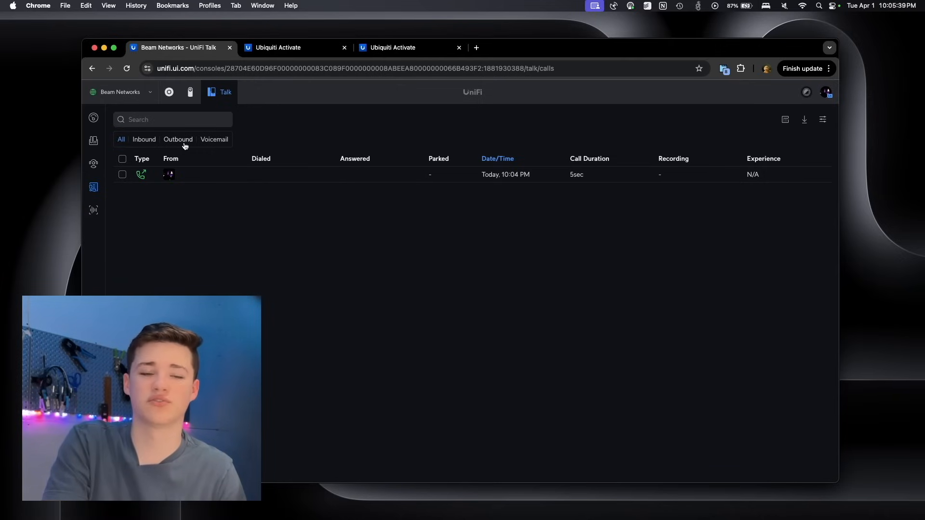
Update the G3 Touch Pro 598C firmware from 3.17.6 to 3.17.17.
click(93, 210)
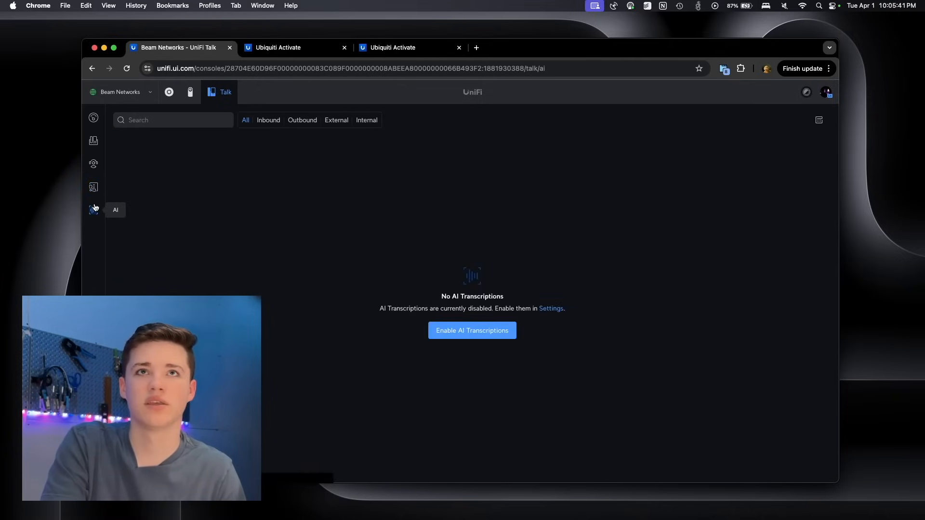
mouse_move(151, 206)
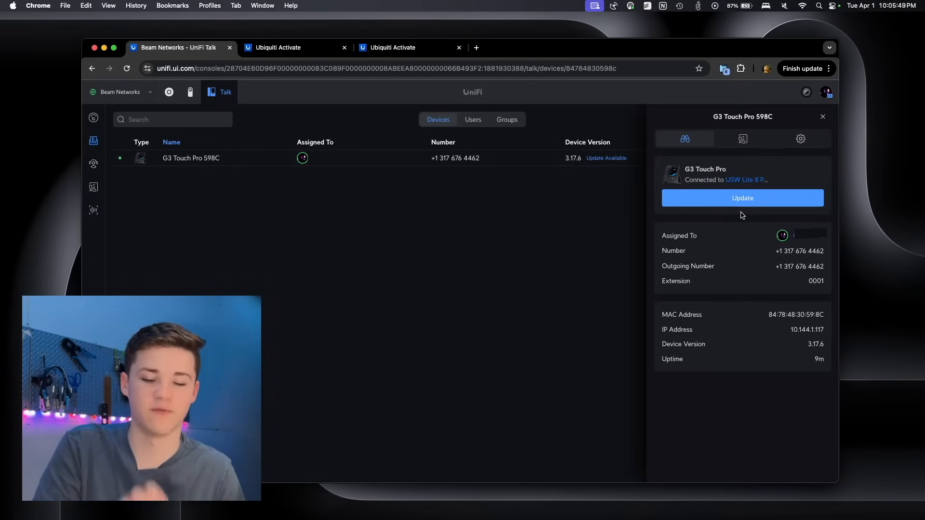
click(742, 198)
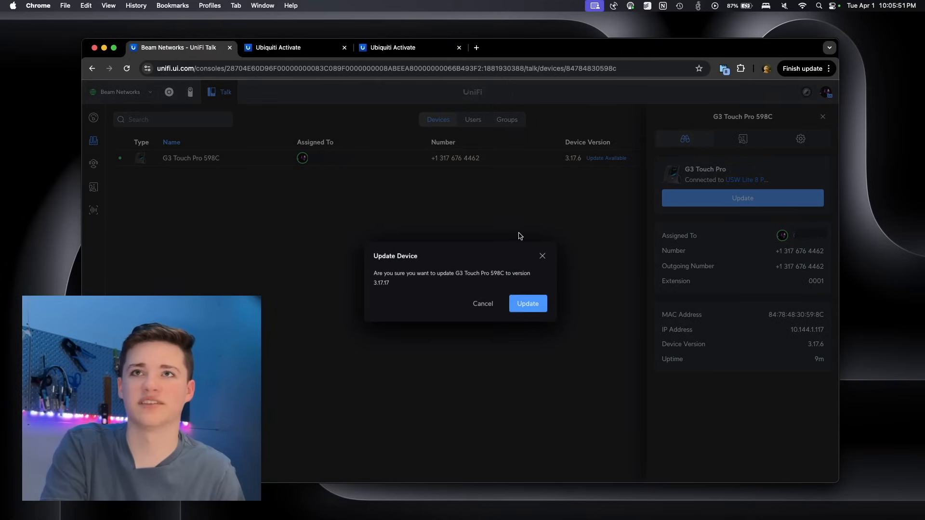
click(528, 304)
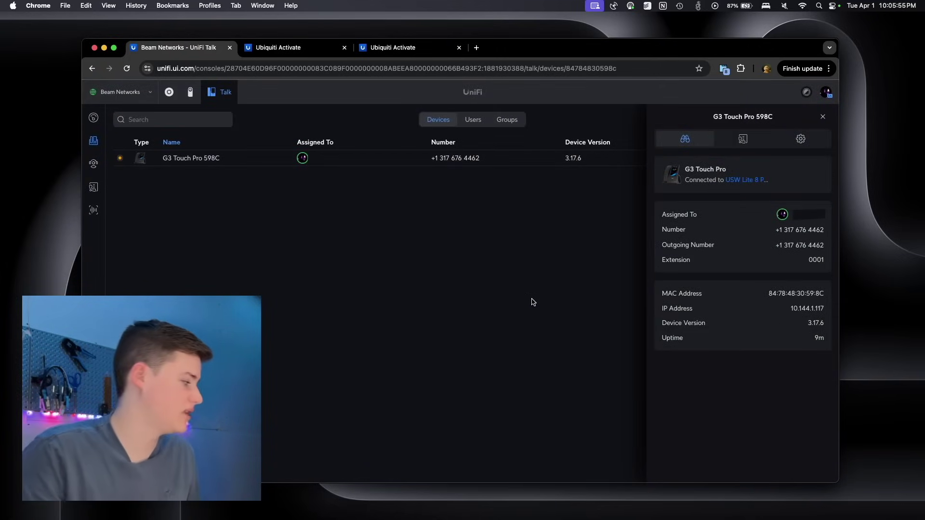
Browse the Groups and Users lists, then view the Talk dashboard overview.
click(507, 120)
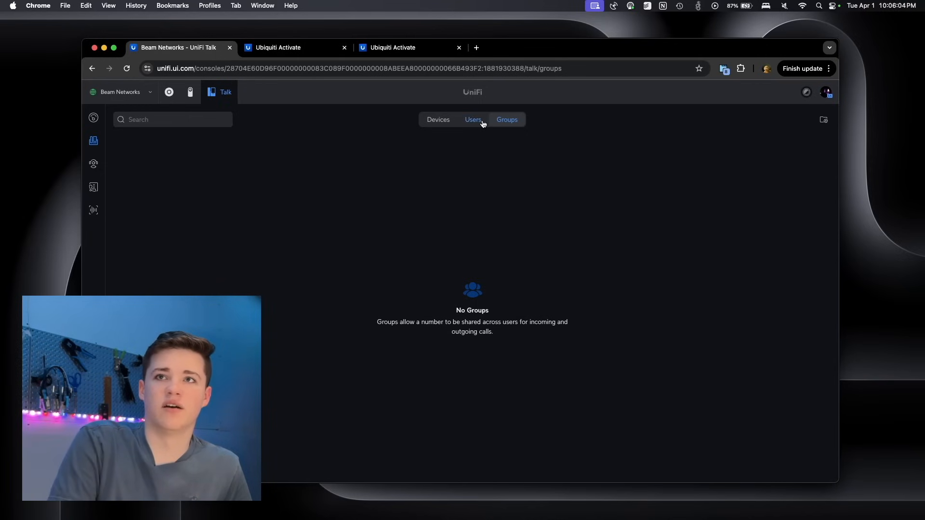
click(472, 119)
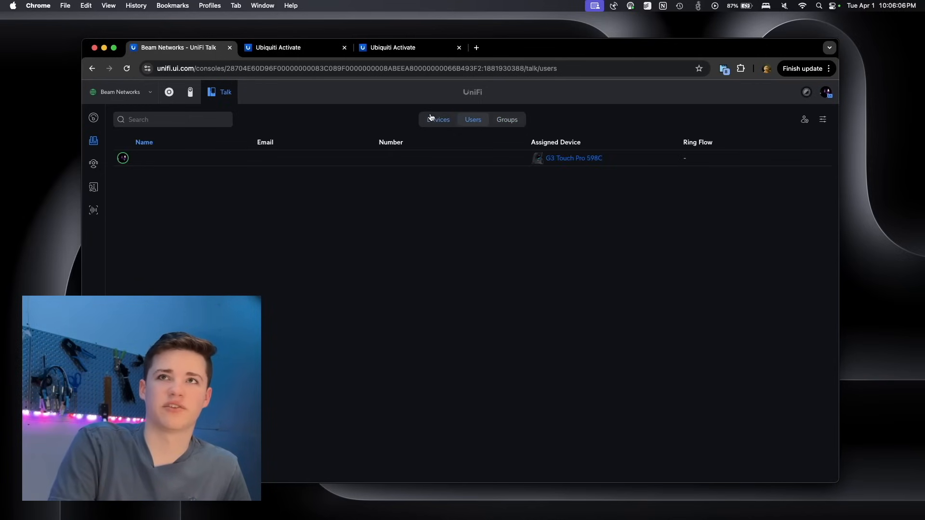
click(94, 118)
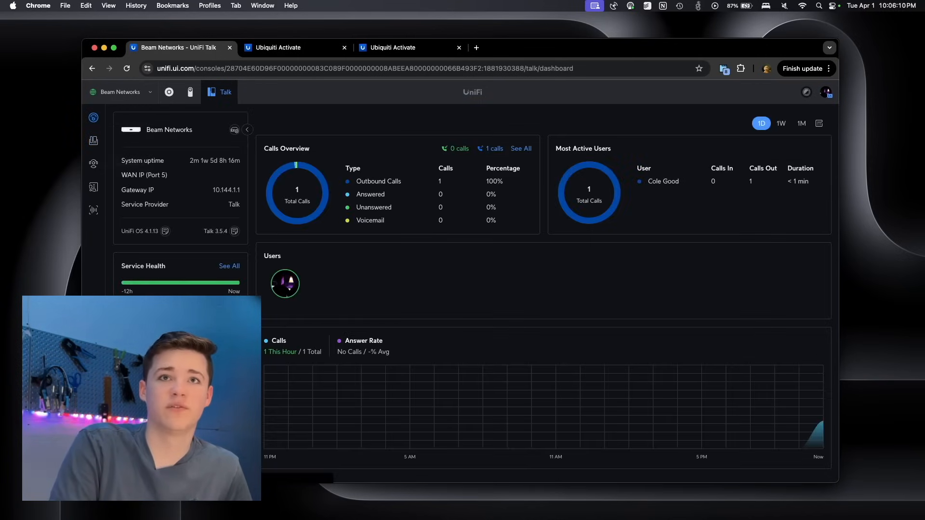
mouse_move(667, 100)
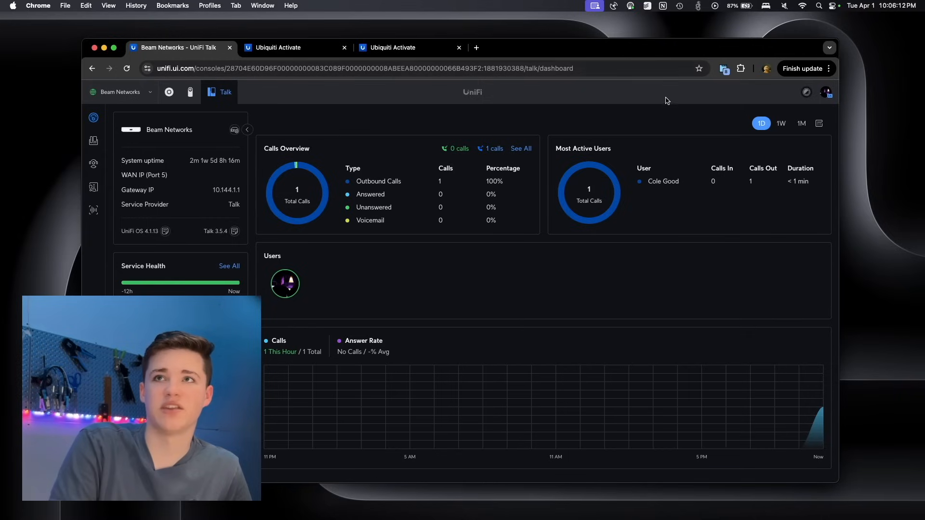
mouse_move(133, 264)
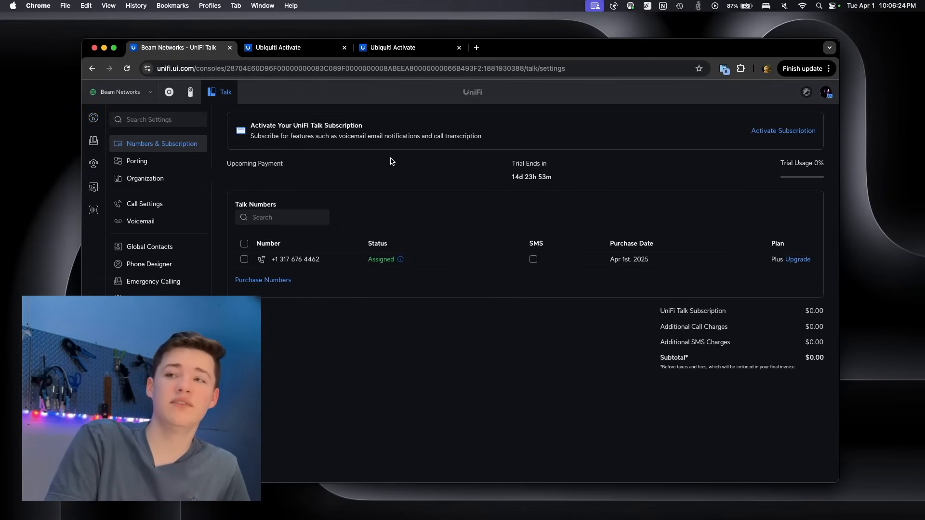
Browse Porting, Call Settings (Call Parking, Call Recording & AI), Voicemail and Global Contacts settings.
click(137, 161)
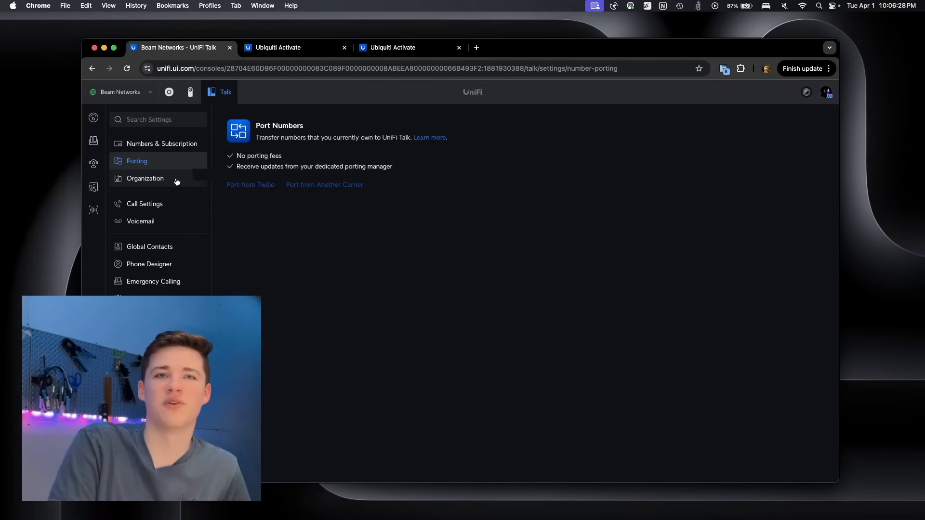
click(144, 204)
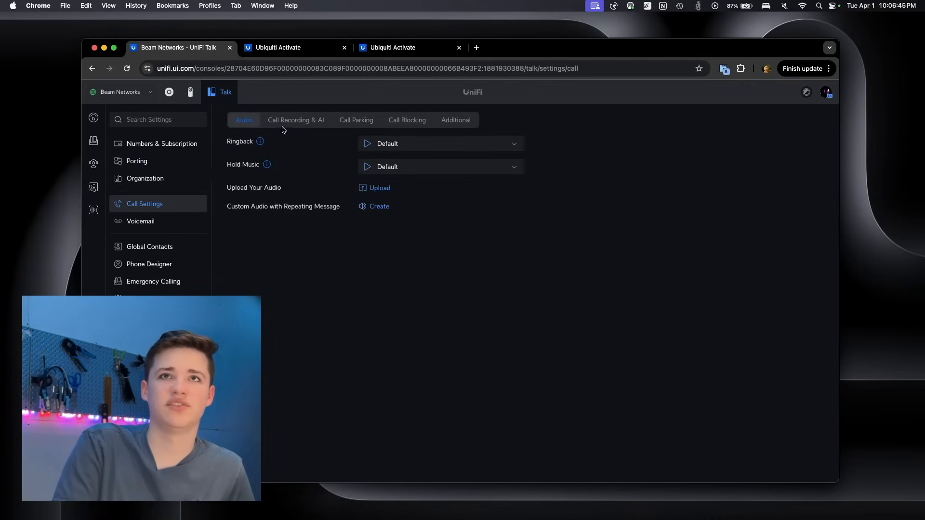
click(356, 120)
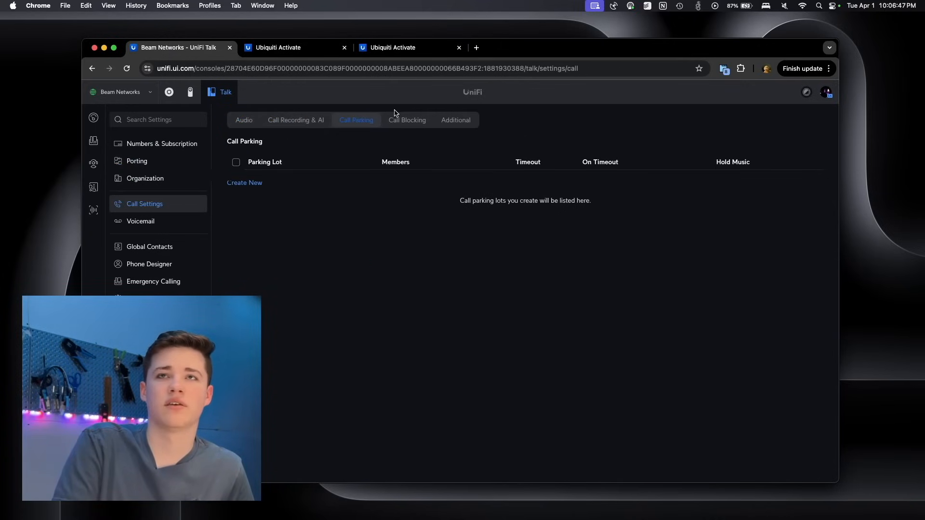
click(296, 119)
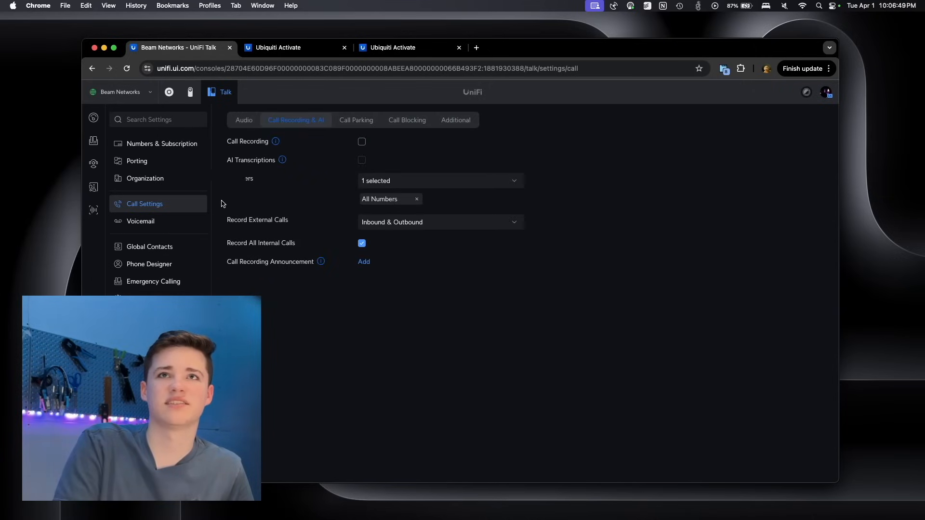
click(140, 222)
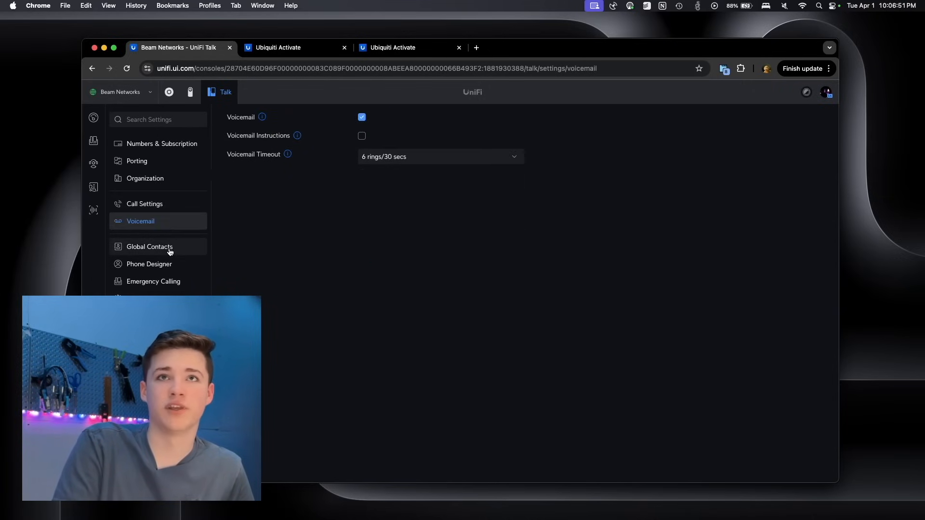
click(149, 246)
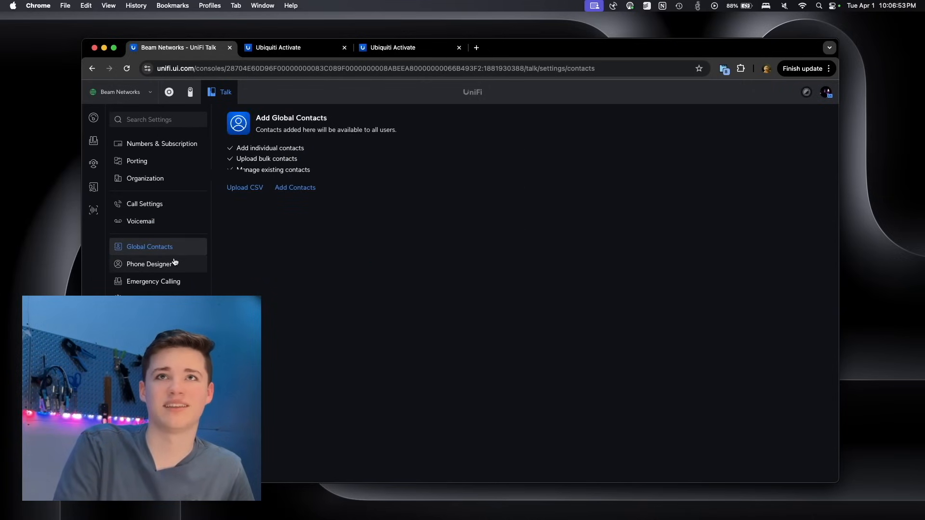
mouse_move(209, 225)
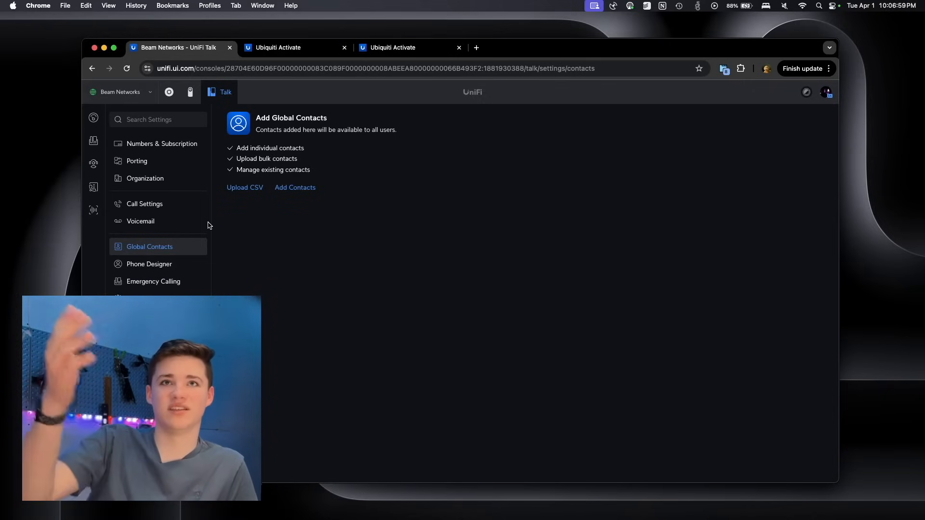
Browse Phone Designer and System settings, ending on the Third-party SIP page.
click(149, 264)
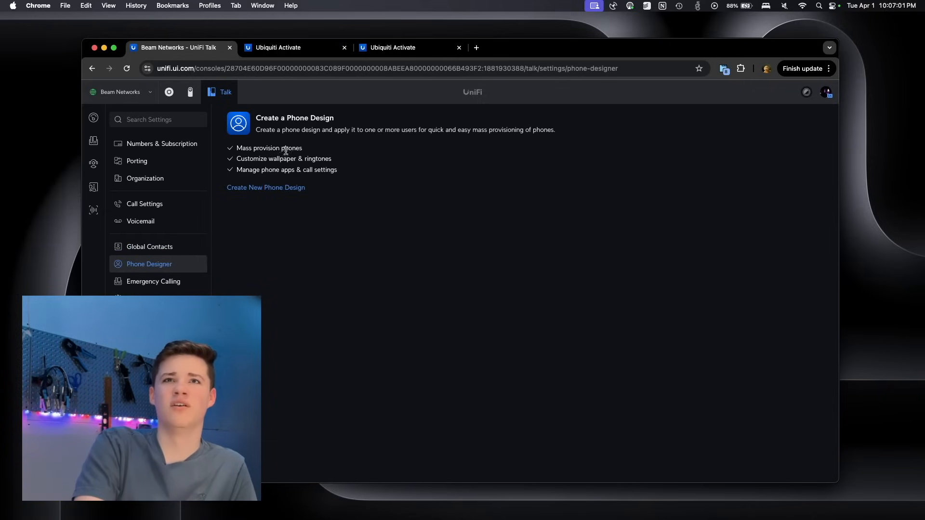
click(154, 281)
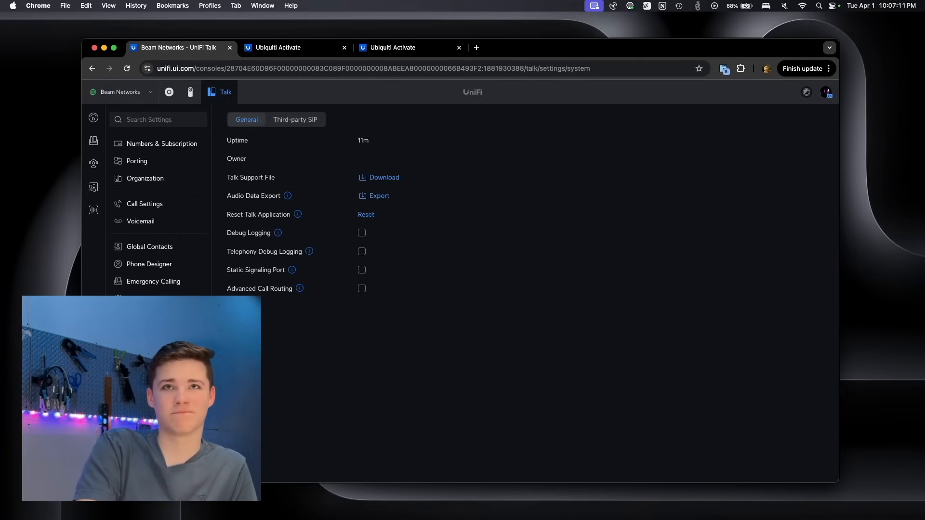
mouse_move(334, 128)
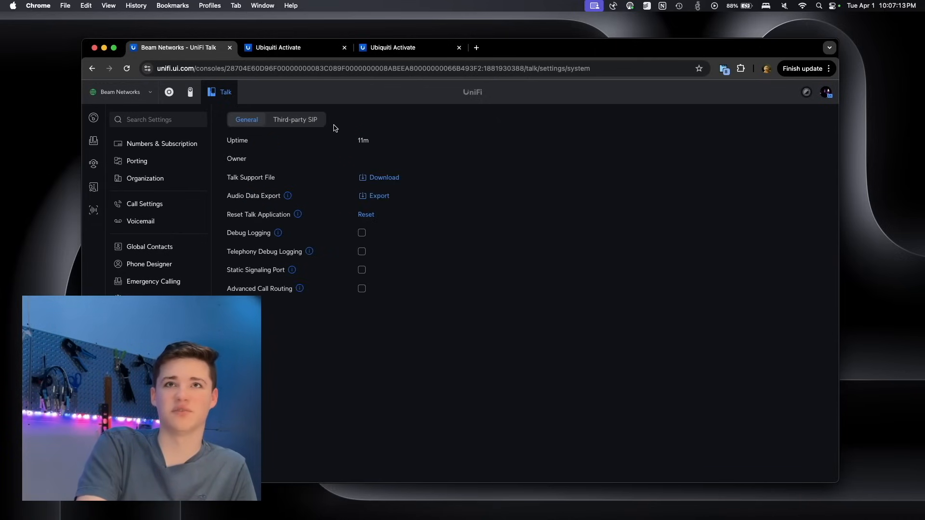
click(295, 119)
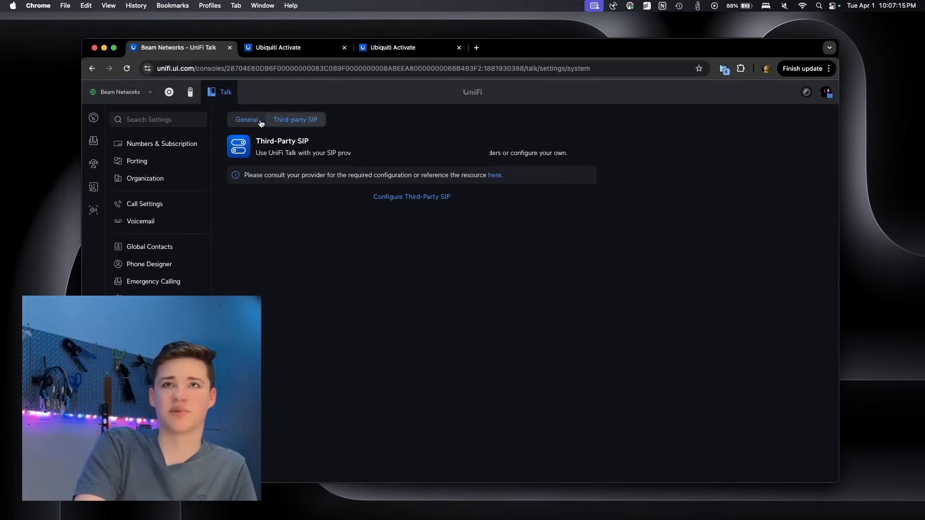